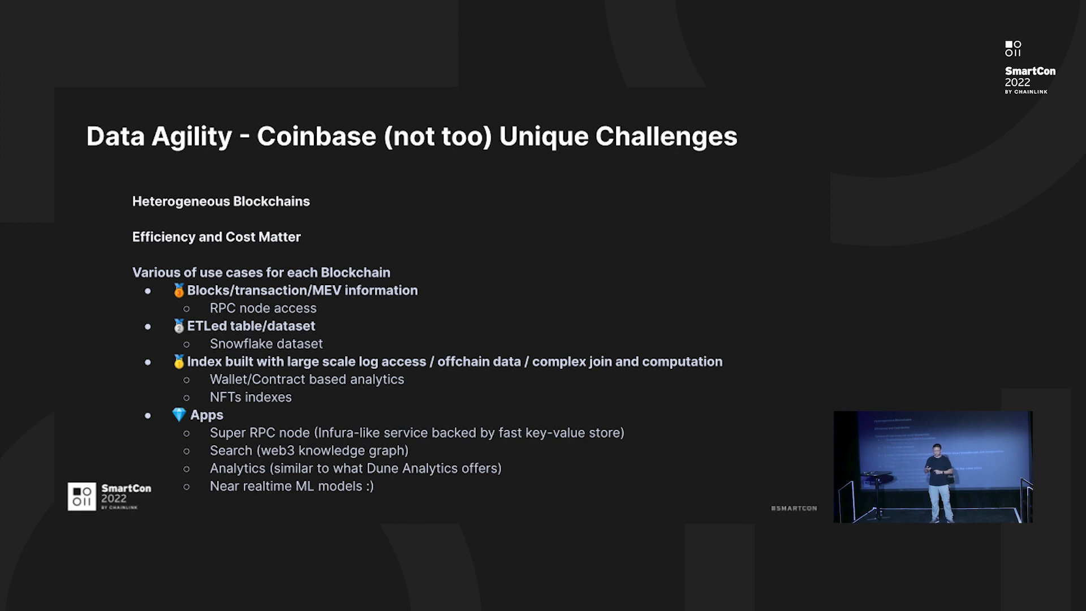
{"action": "key", "text": "Right"}
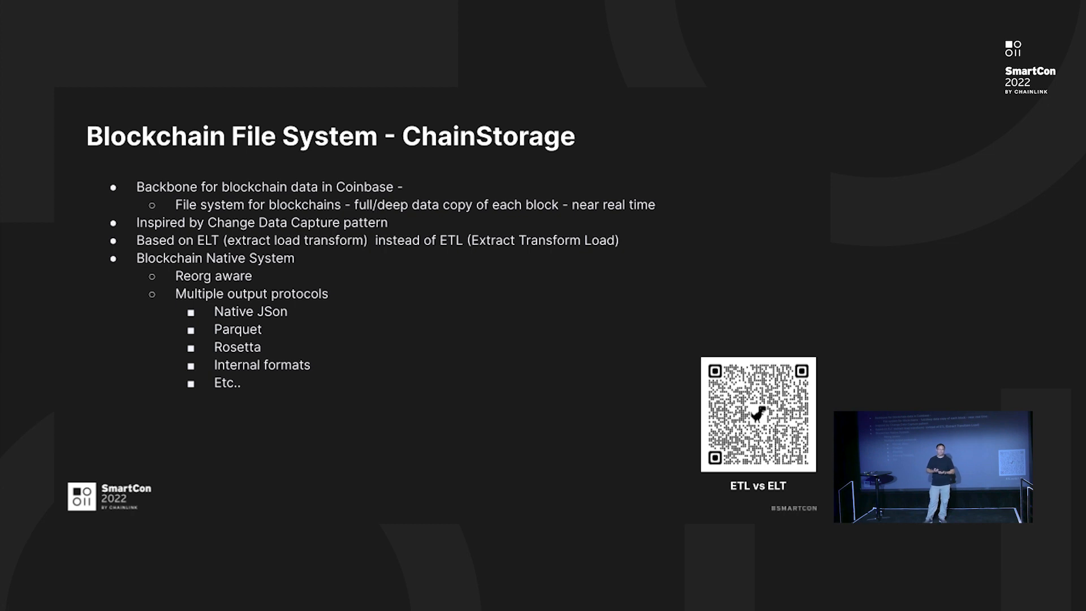